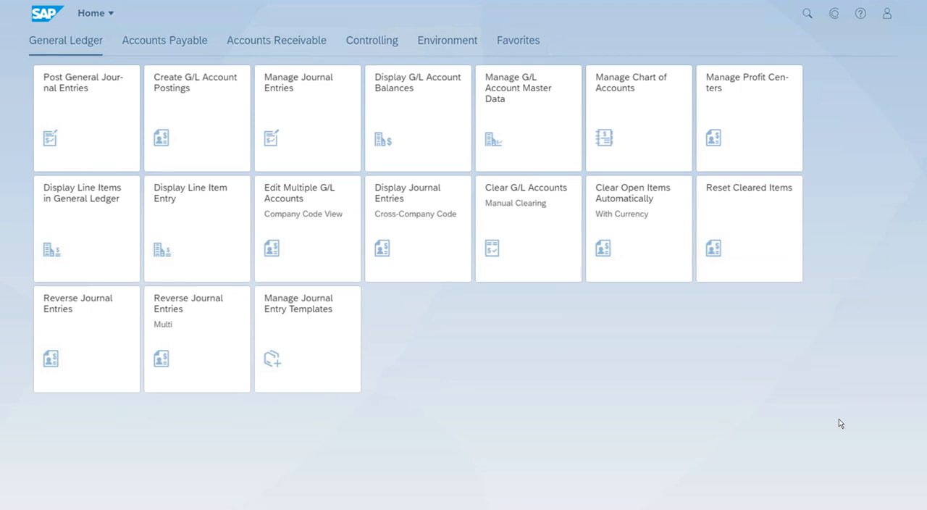
{"action": "mouse_move", "coordinate": [607, 336]}
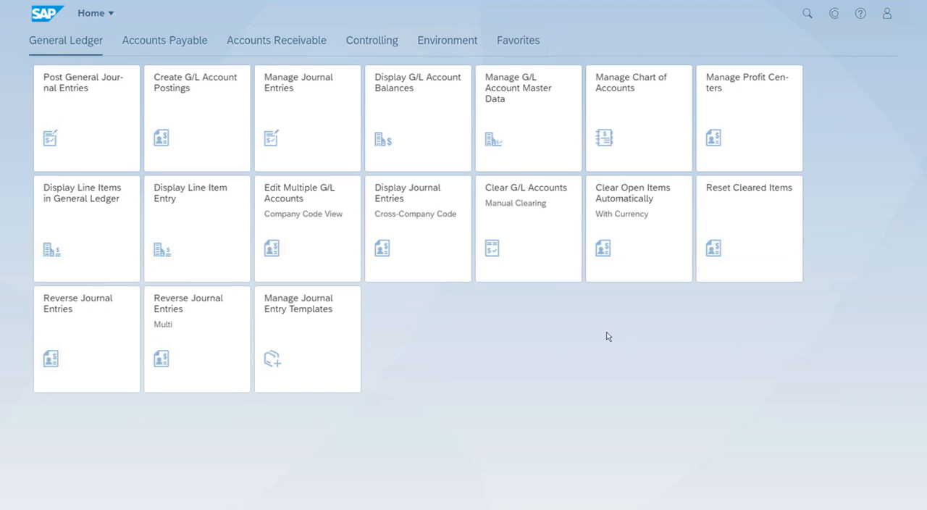
Switch the launchpad home page to the Accounts Receivable app group.
{"action": "left_click", "coordinate": [276, 40]}
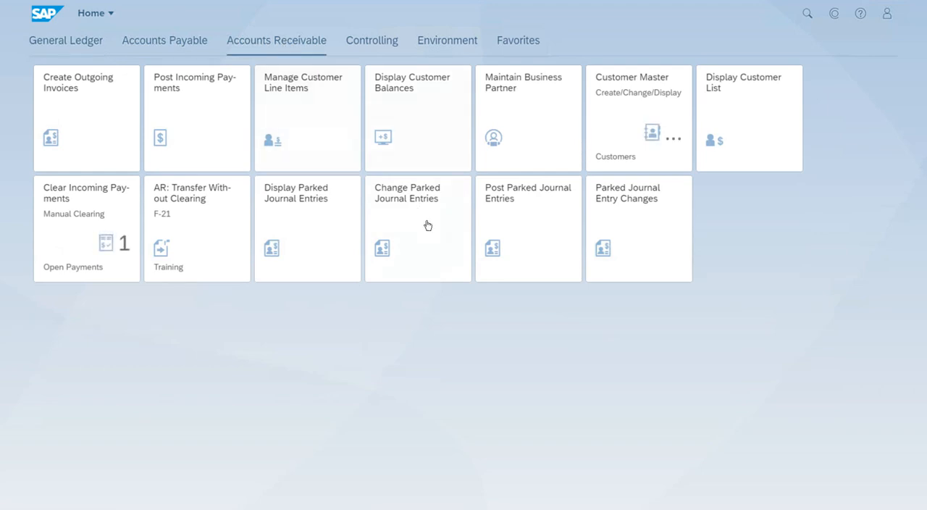
{"action": "mouse_move", "coordinate": [529, 225]}
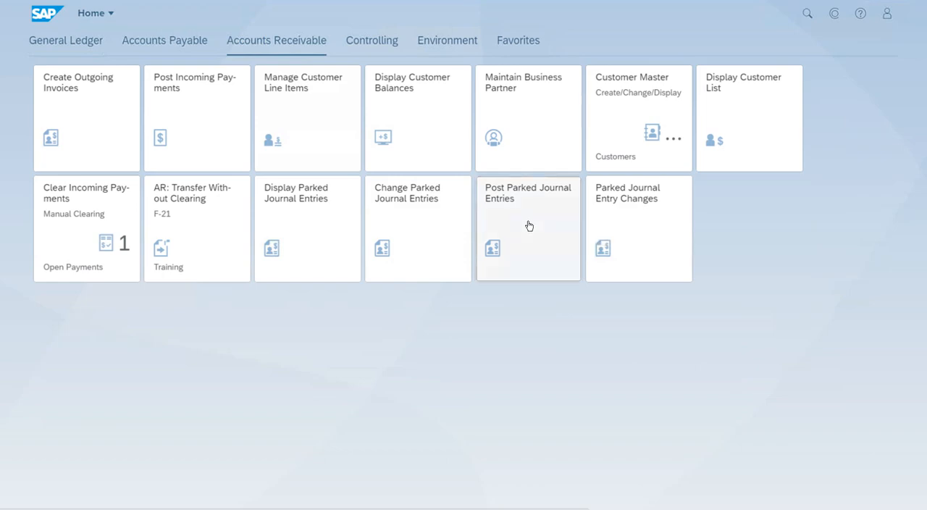
{"action": "left_click", "coordinate": [527, 228]}
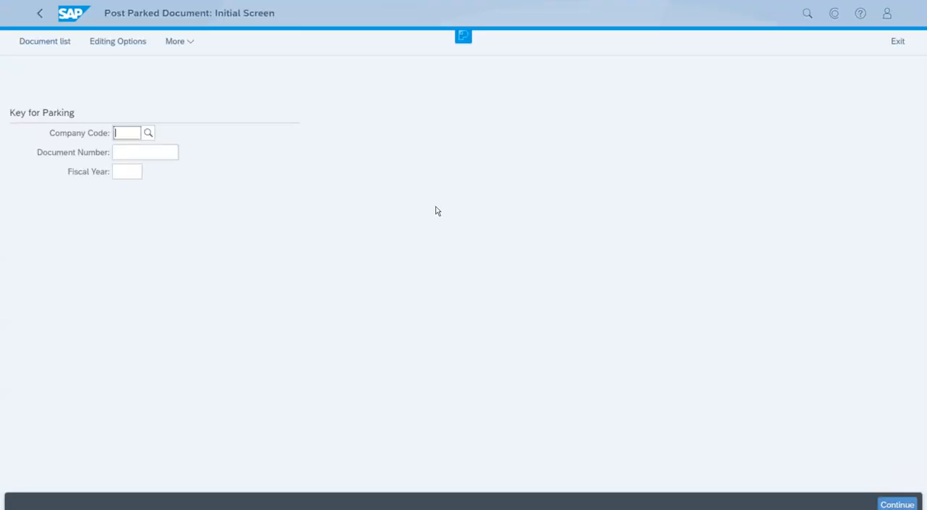
{"action": "type", "text": "TA15"}
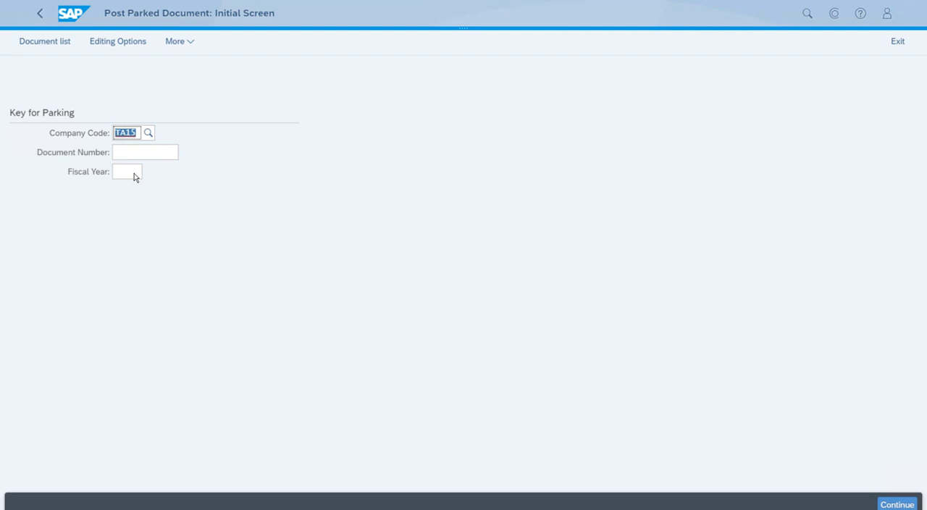
{"action": "type", "text": "1800000001"}
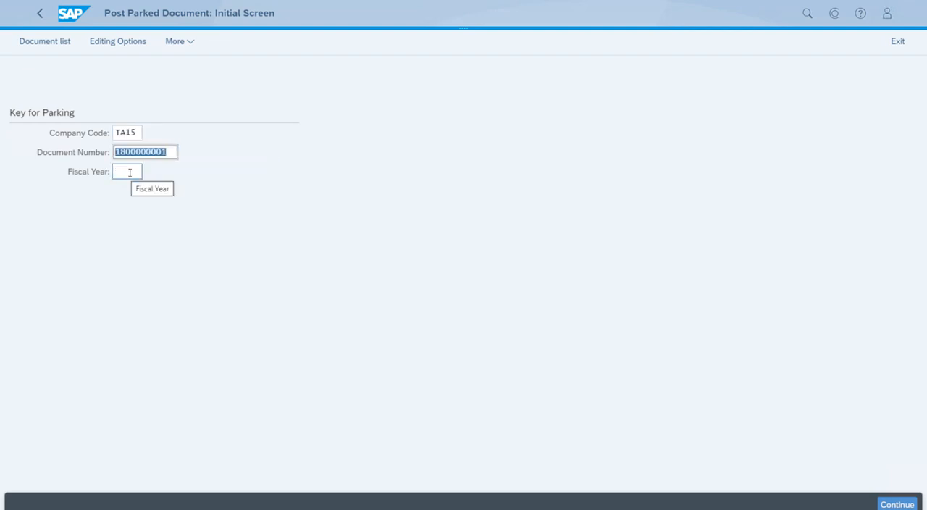
{"action": "type", "text": "2021"}
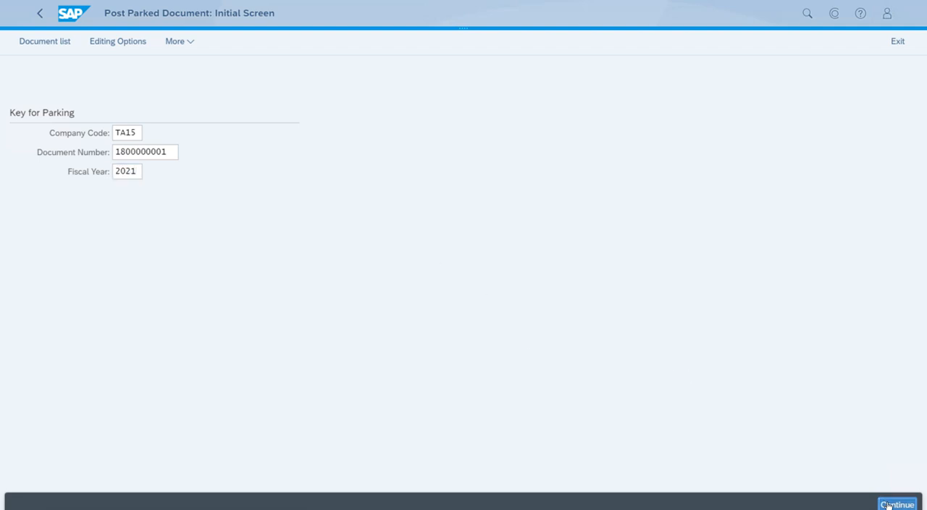
{"action": "left_click", "coordinate": [897, 504]}
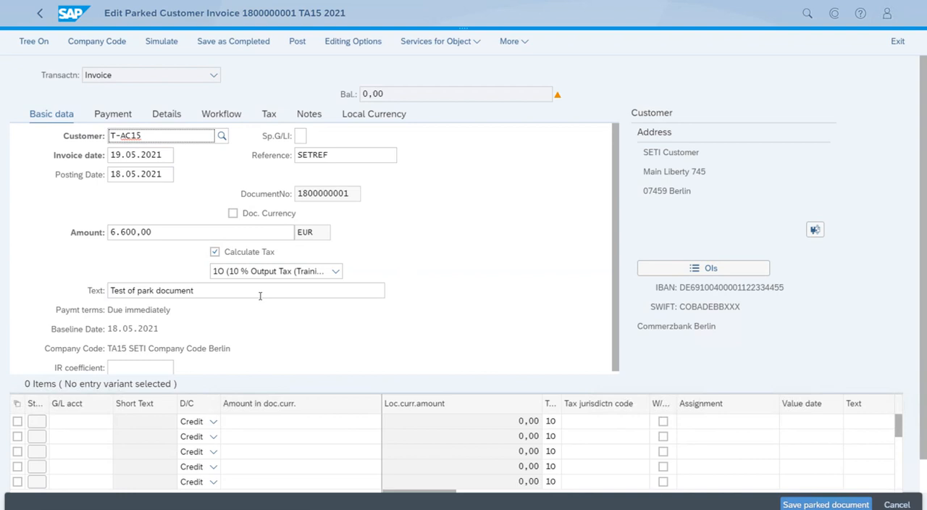
{"action": "mouse_move", "coordinate": [417, 218]}
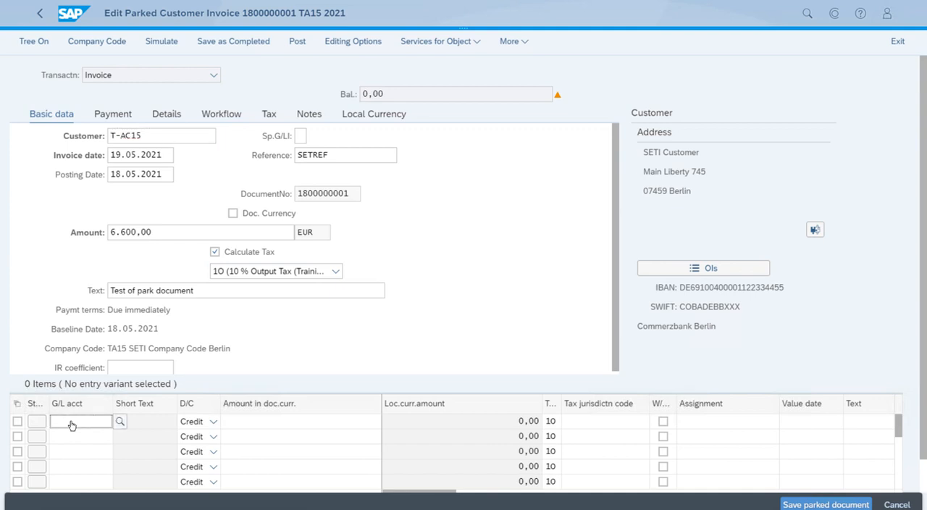
{"action": "type", "text": "41000500"}
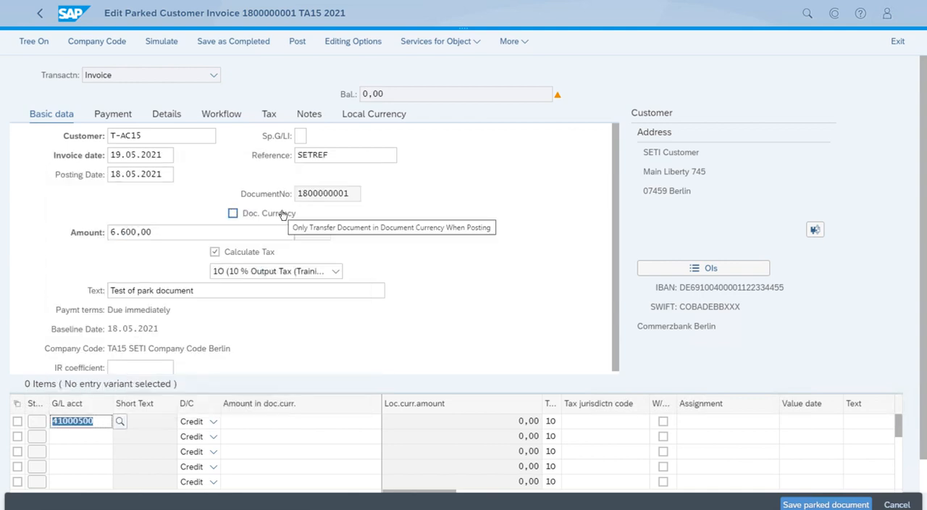
{"action": "left_click", "coordinate": [300, 421]}
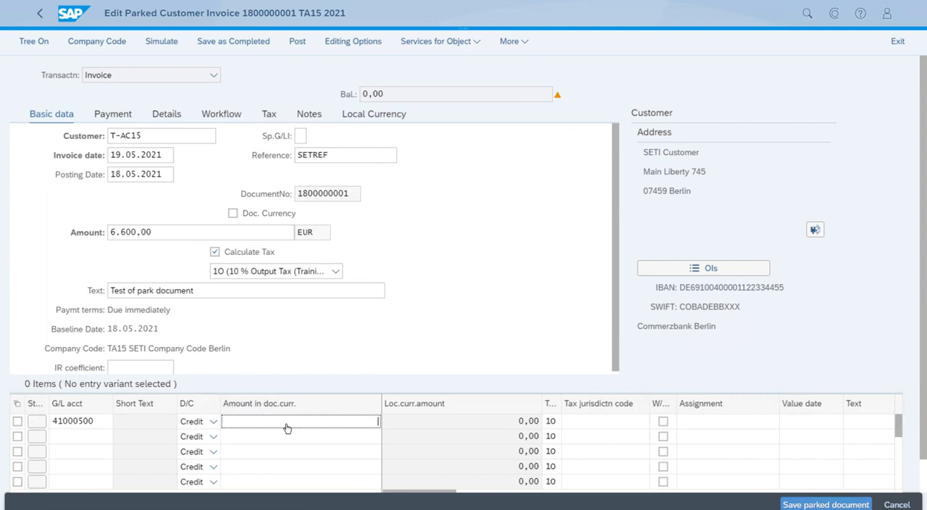
{"action": "type", "text": "66000"}
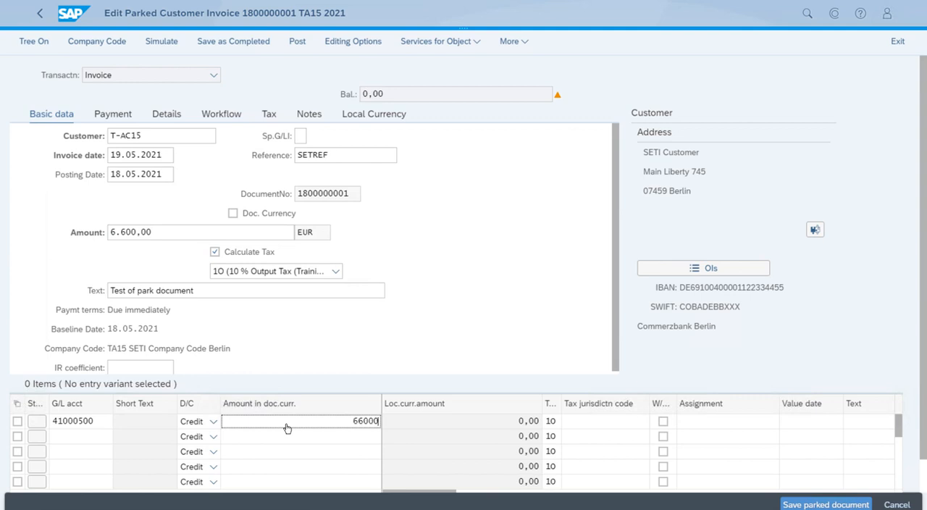
{"action": "key", "text": "Backspace"}
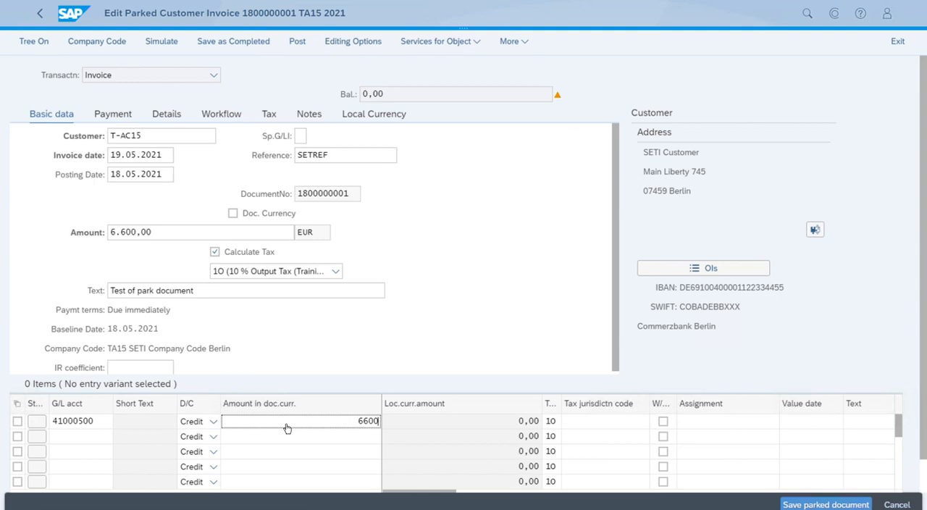
{"action": "left_click", "coordinate": [809, 420]}
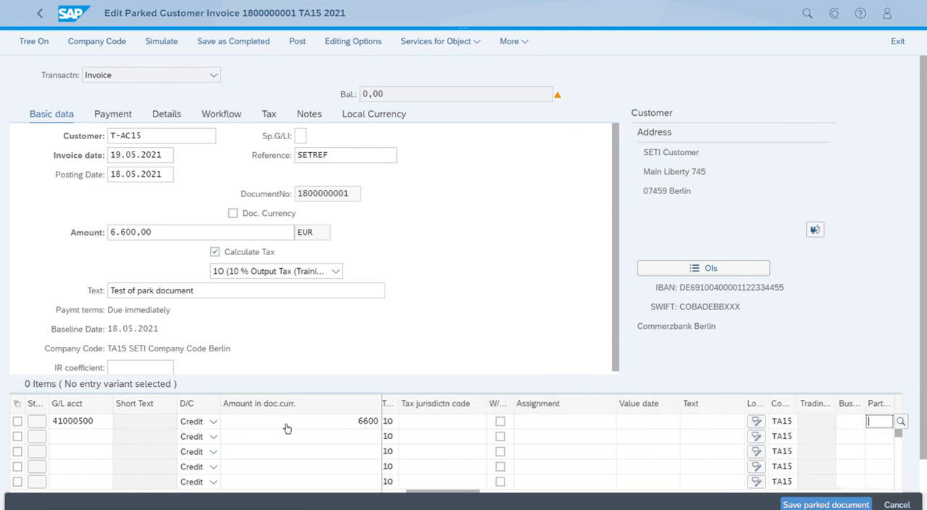
Enter profit center T-PCA15 on the 41000500 revenue line.
{"action": "scroll", "scroll_direction": "right", "scroll_amount": 3}
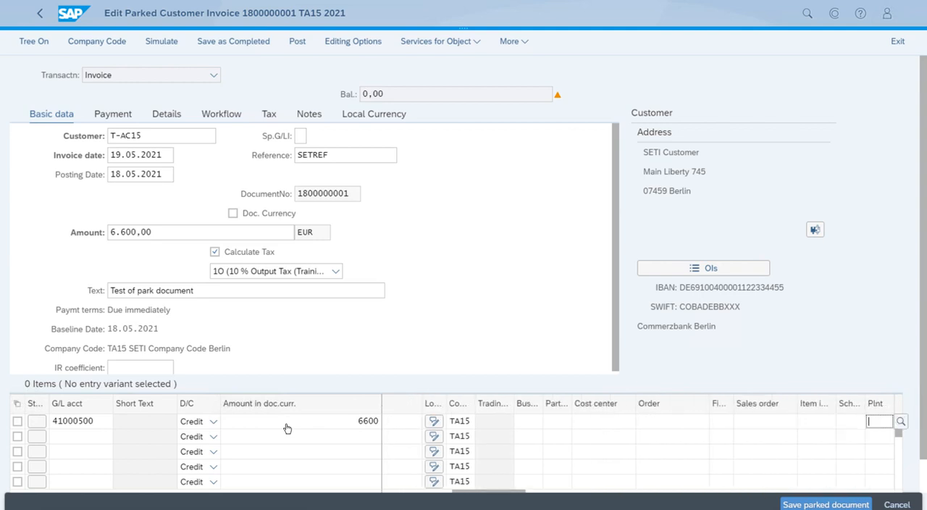
{"action": "scroll", "scroll_direction": "right", "scroll_amount": 3}
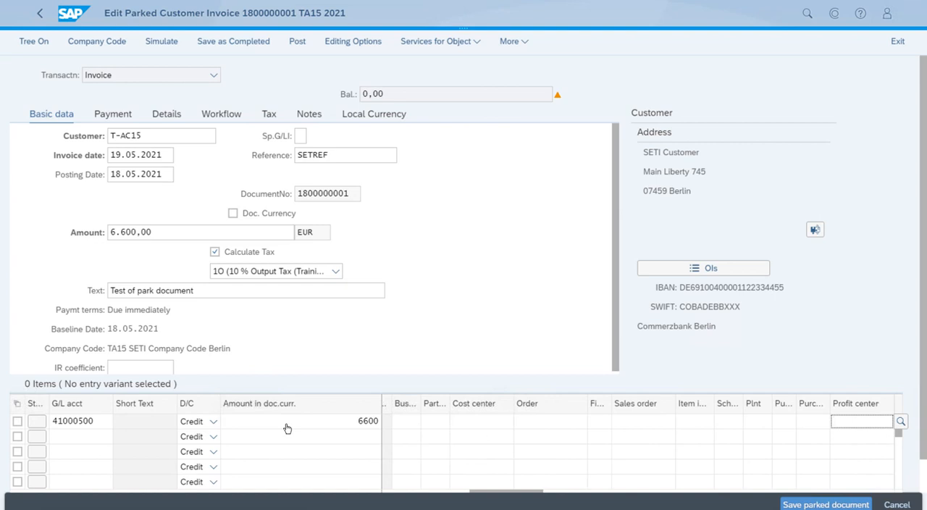
{"action": "mouse_move", "coordinate": [287, 444]}
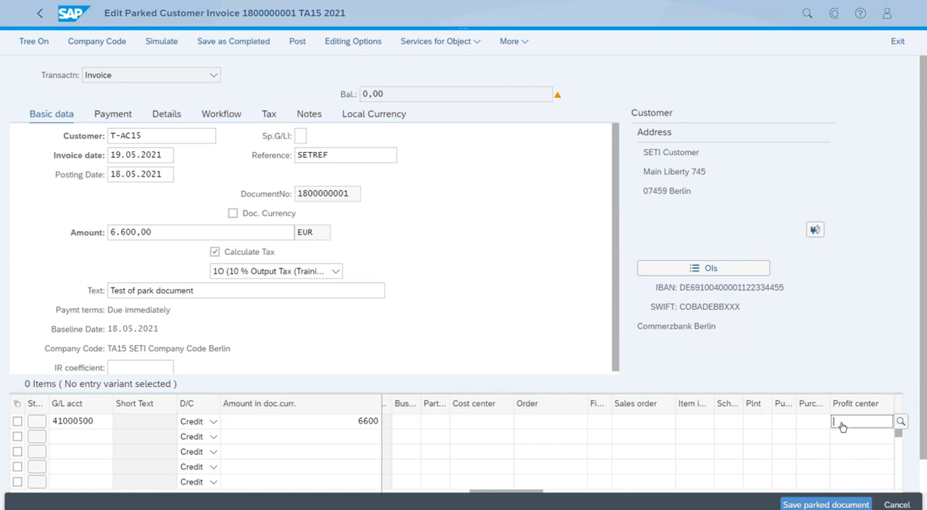
{"action": "type", "text": "T"}
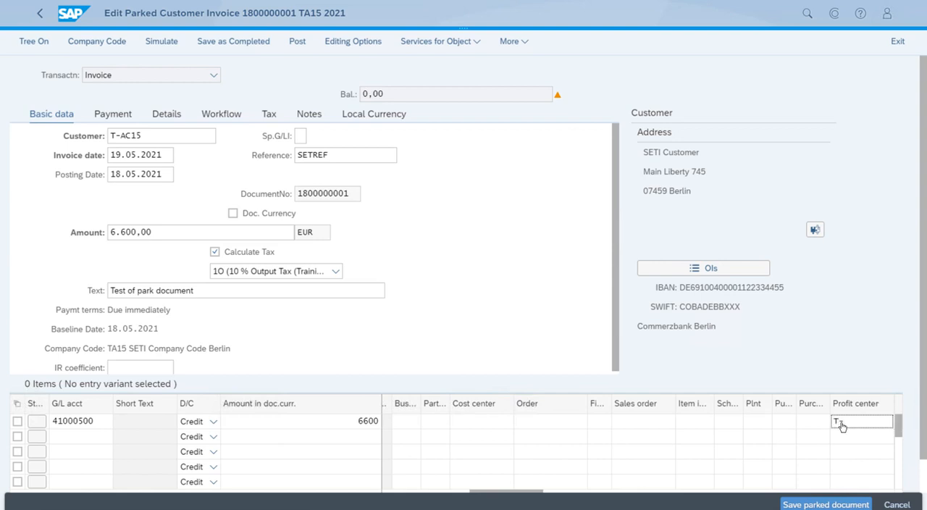
{"action": "type", "text": "-PCA15"}
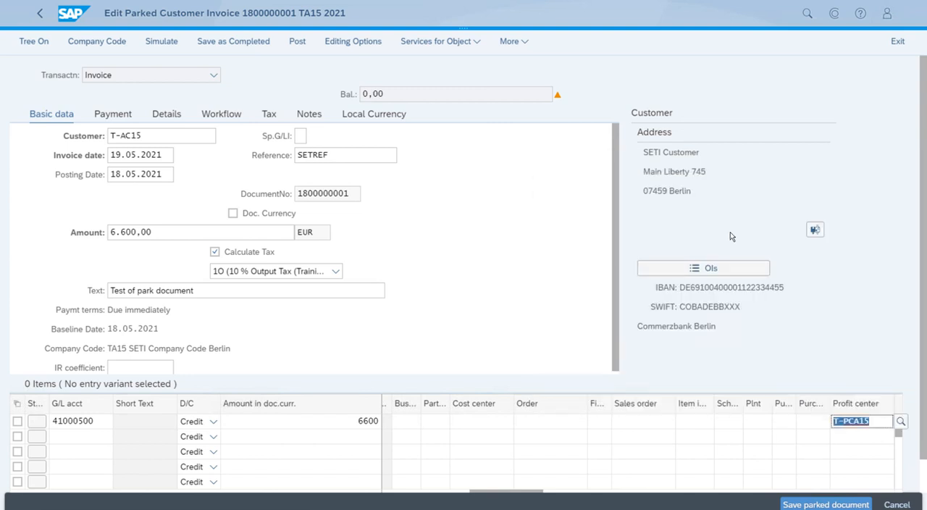
{"action": "mouse_move", "coordinate": [496, 251]}
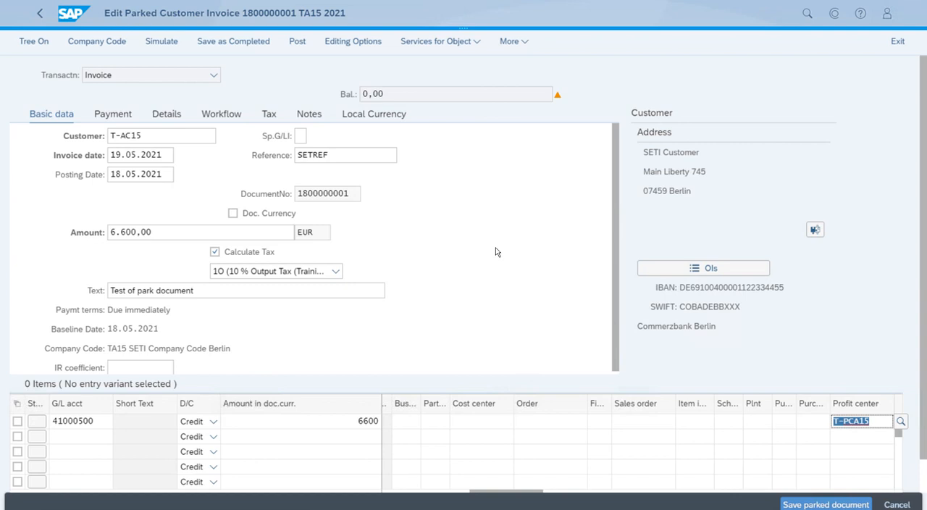
{"action": "mouse_move", "coordinate": [563, 353]}
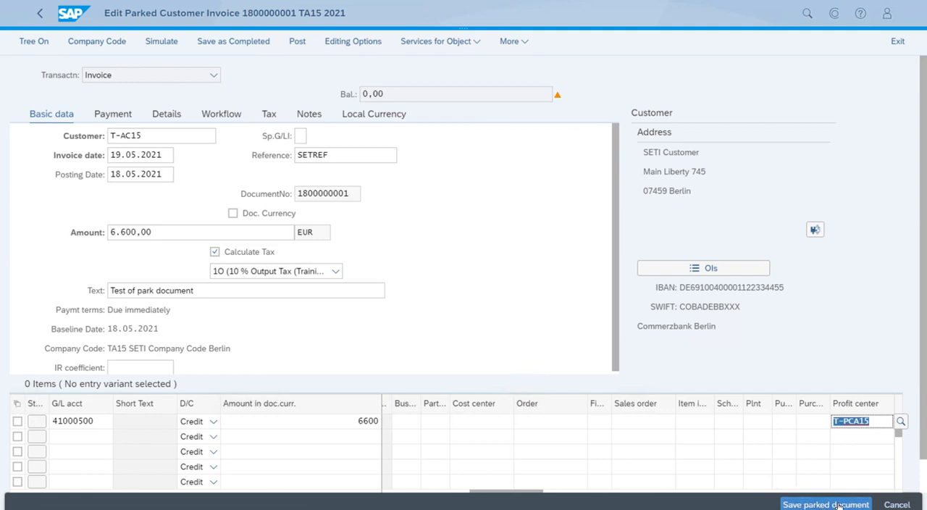
{"action": "mouse_move", "coordinate": [767, 331]}
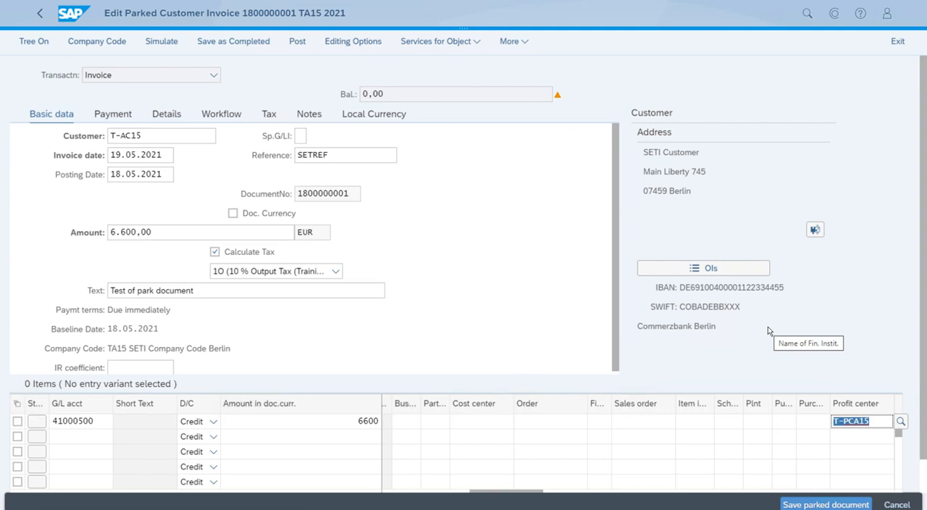
{"action": "mouse_move", "coordinate": [313, 99]}
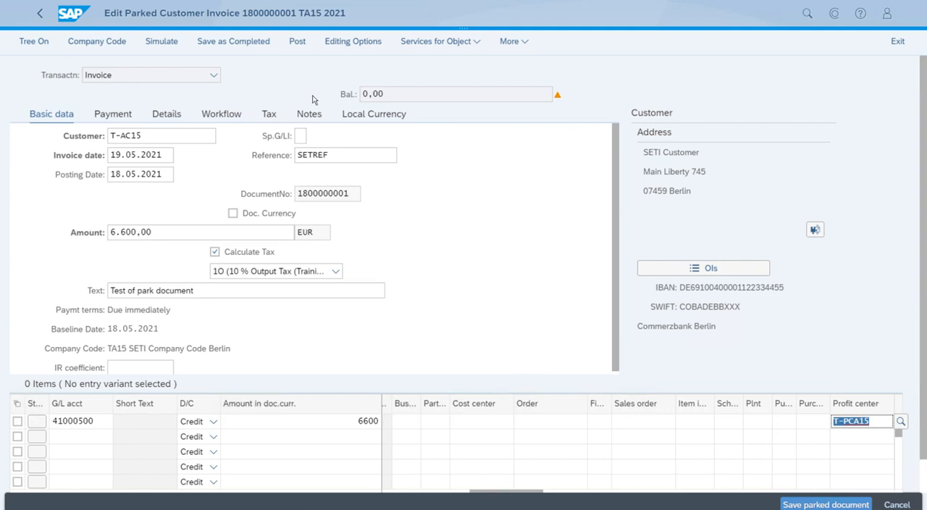
{"action": "mouse_move", "coordinate": [297, 40]}
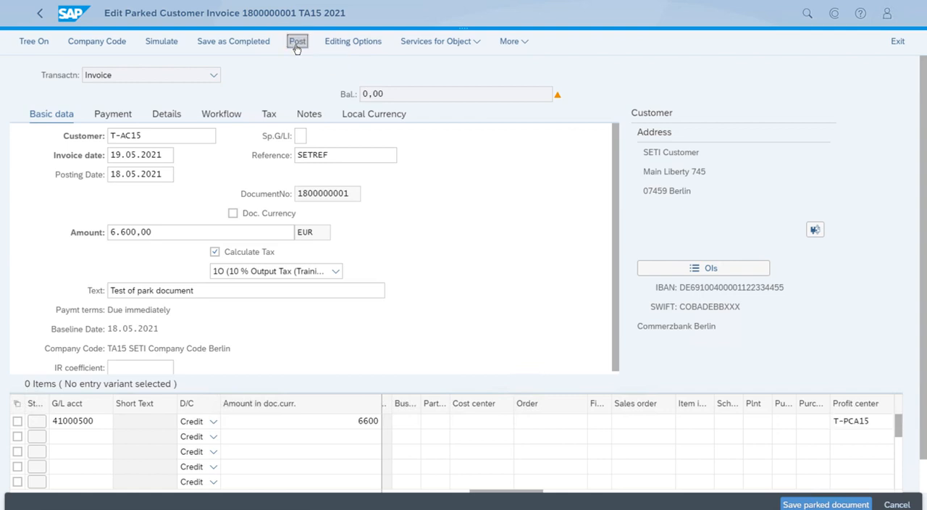
{"action": "left_click", "coordinate": [297, 40]}
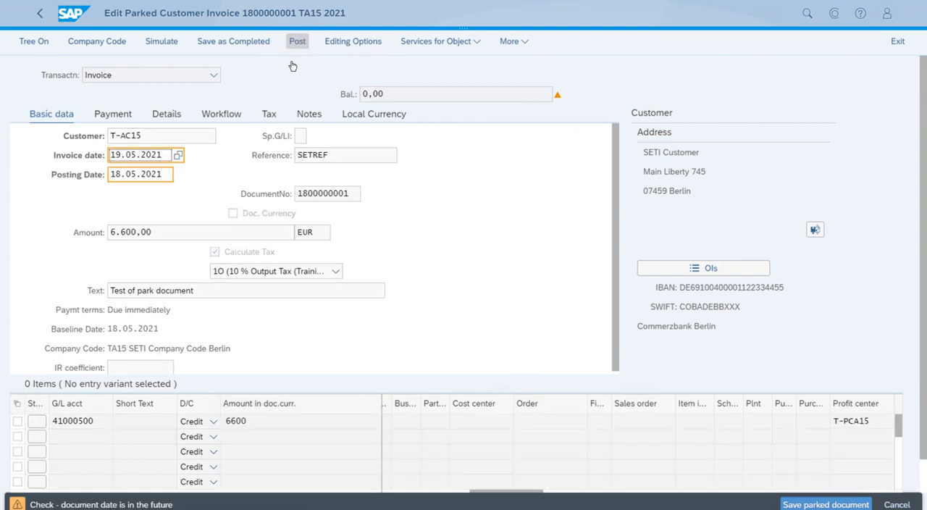
{"action": "mouse_move", "coordinate": [154, 239]}
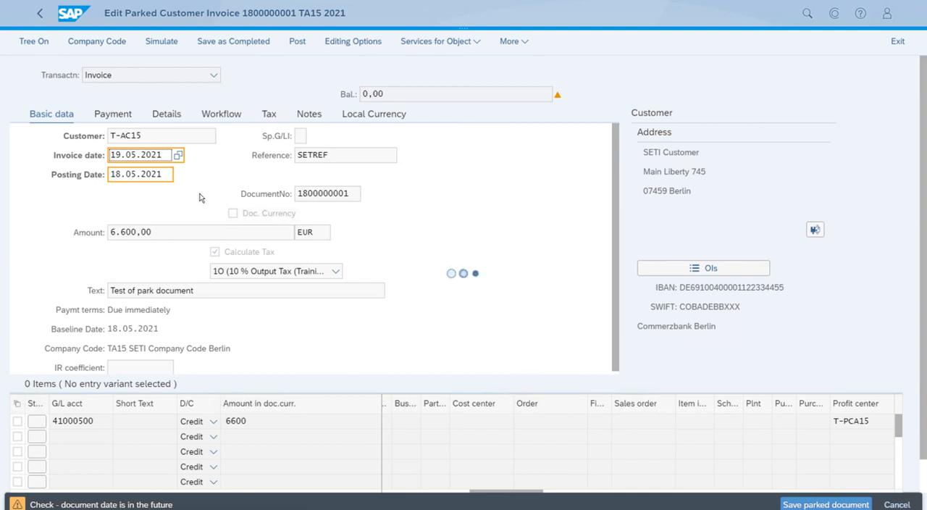
{"action": "left_click", "coordinate": [296, 41]}
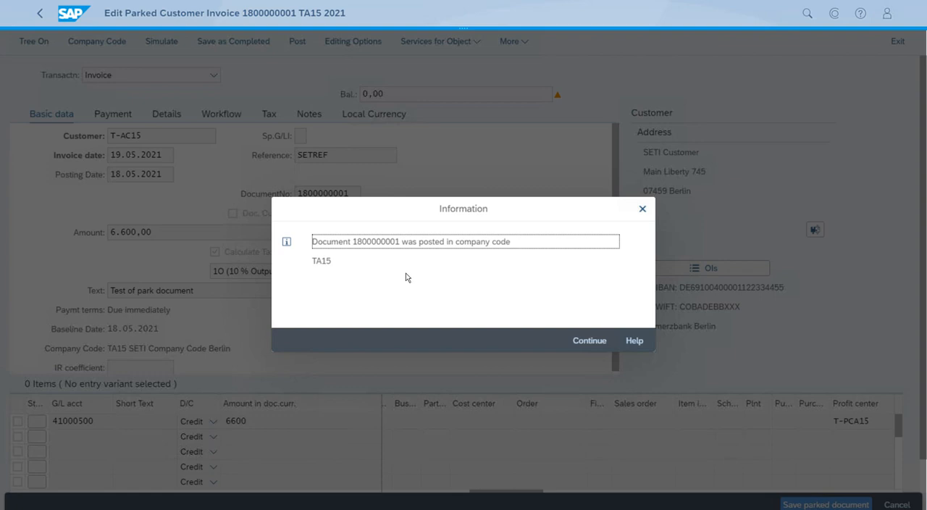
{"action": "mouse_move", "coordinate": [420, 259]}
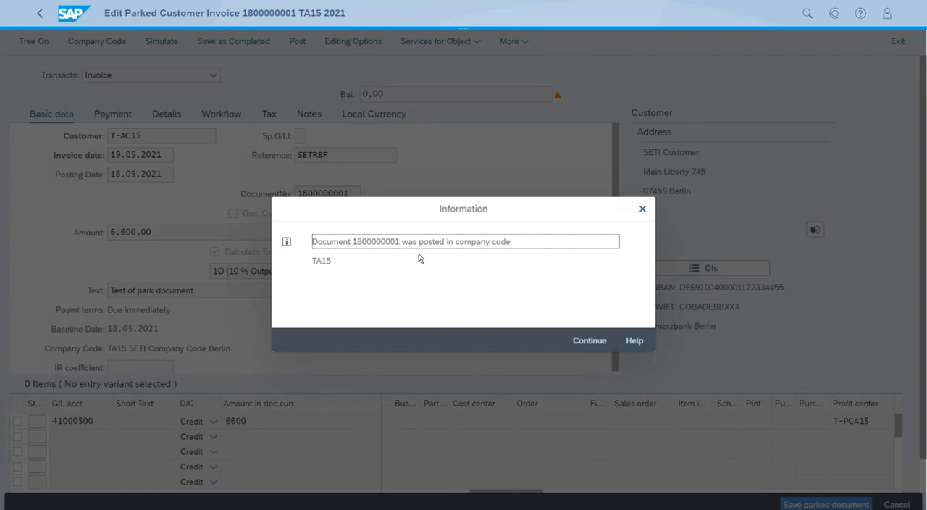
{"action": "mouse_move", "coordinate": [407, 296]}
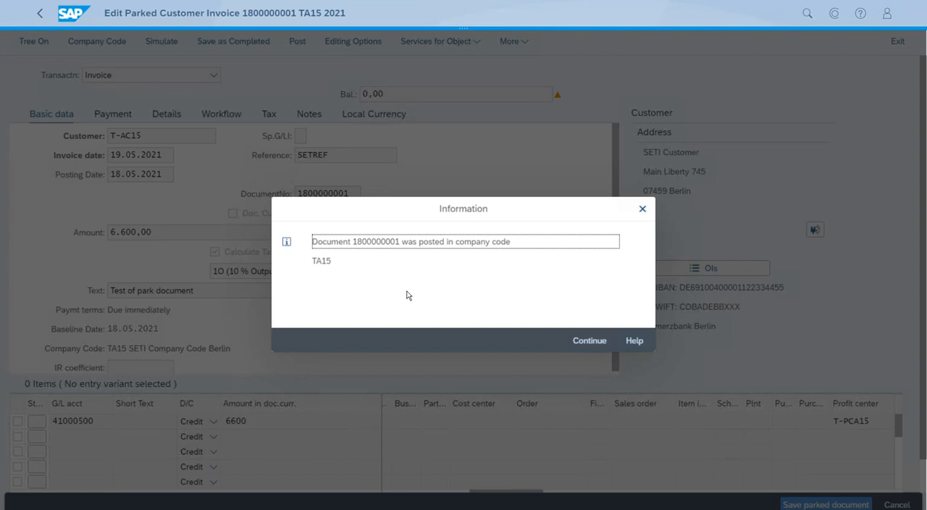
{"action": "mouse_move", "coordinate": [550, 295]}
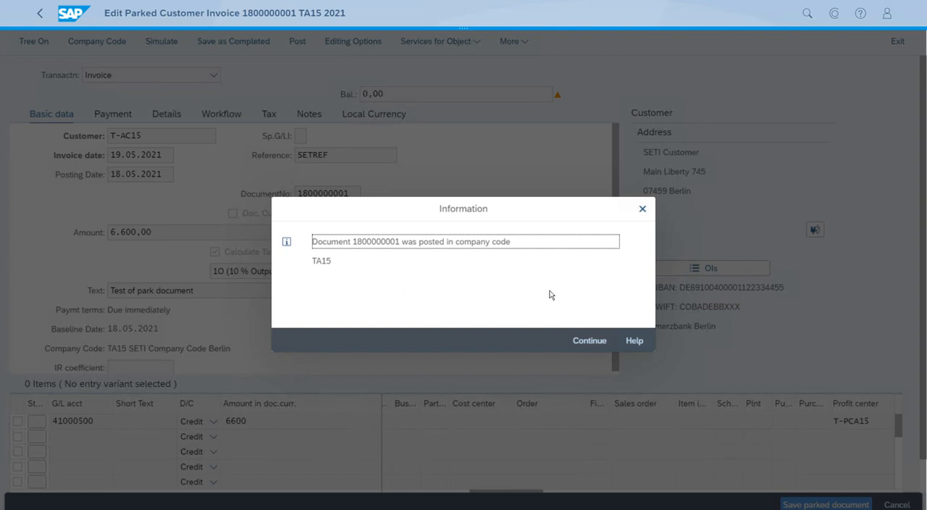
{"action": "mouse_move", "coordinate": [589, 340]}
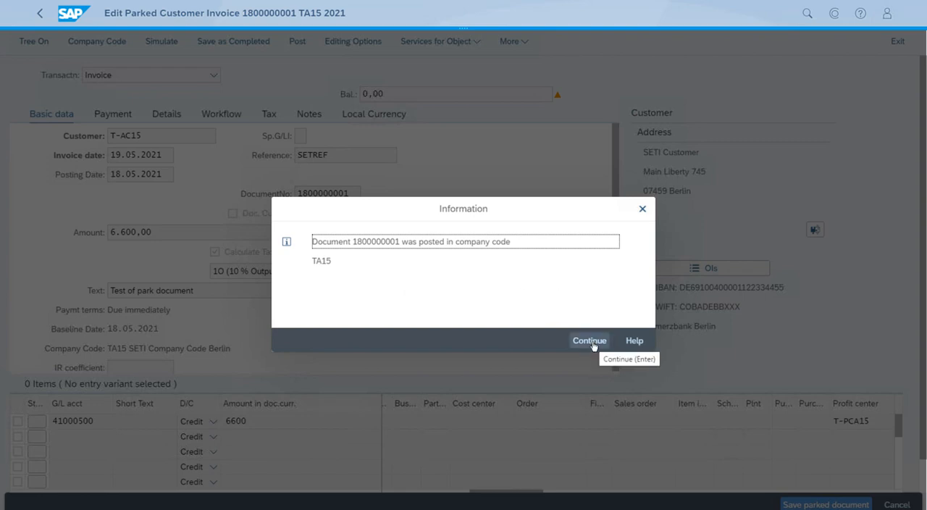
Acknowledge the posting message, leave the app, and show the General Ledger apps.
{"action": "left_click", "coordinate": [588, 340]}
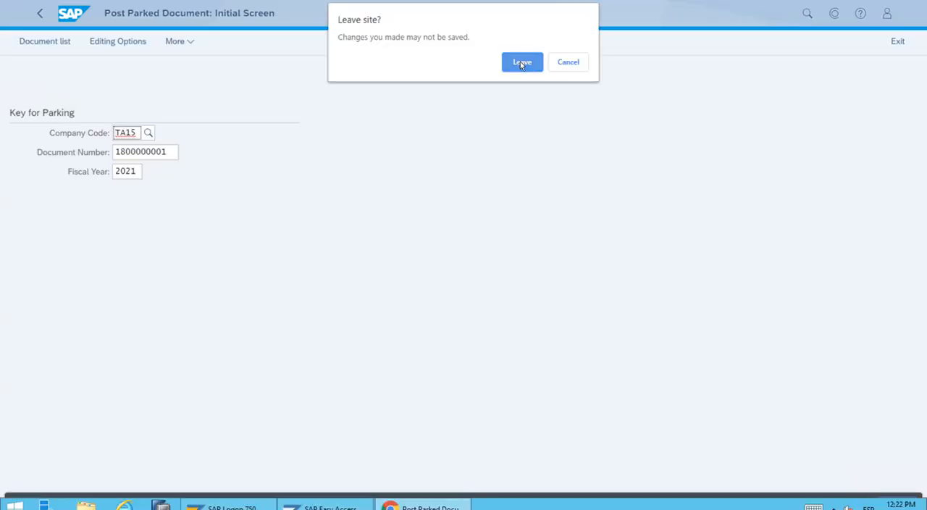
{"action": "left_click", "coordinate": [521, 61]}
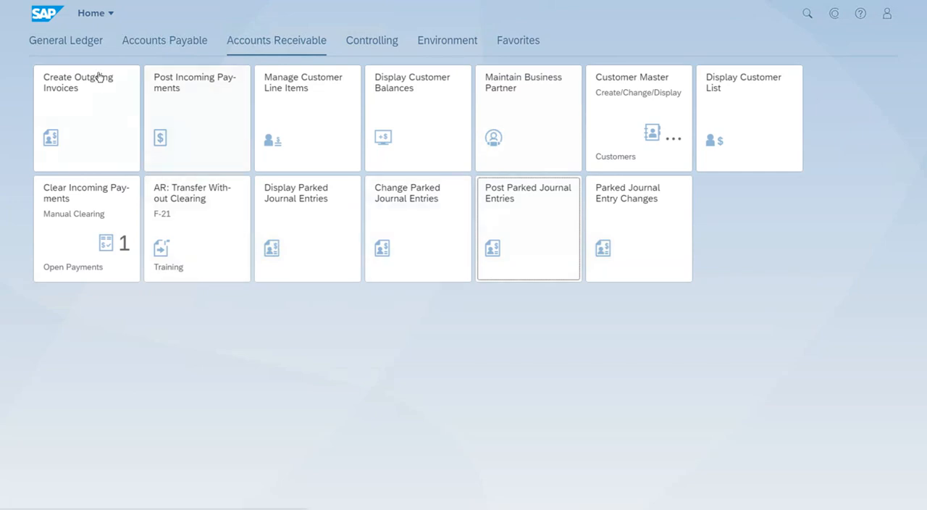
{"action": "left_click", "coordinate": [65, 39]}
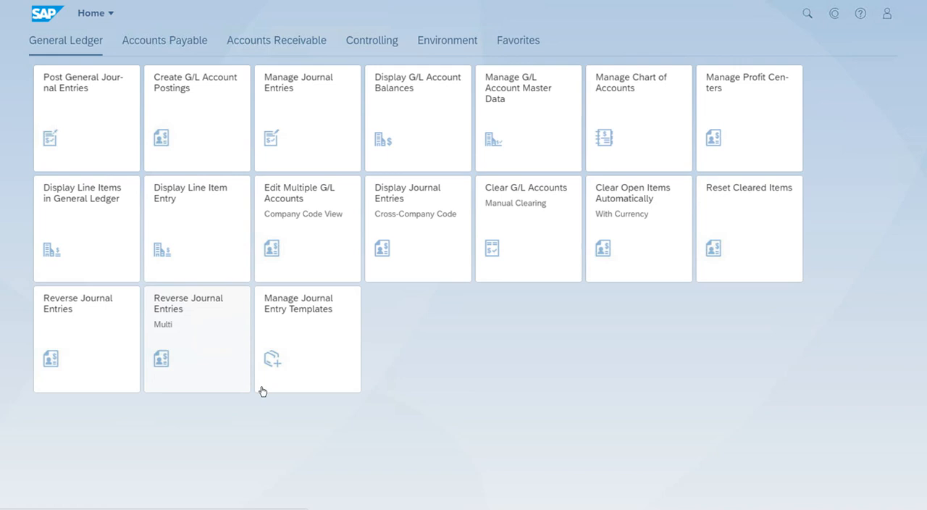